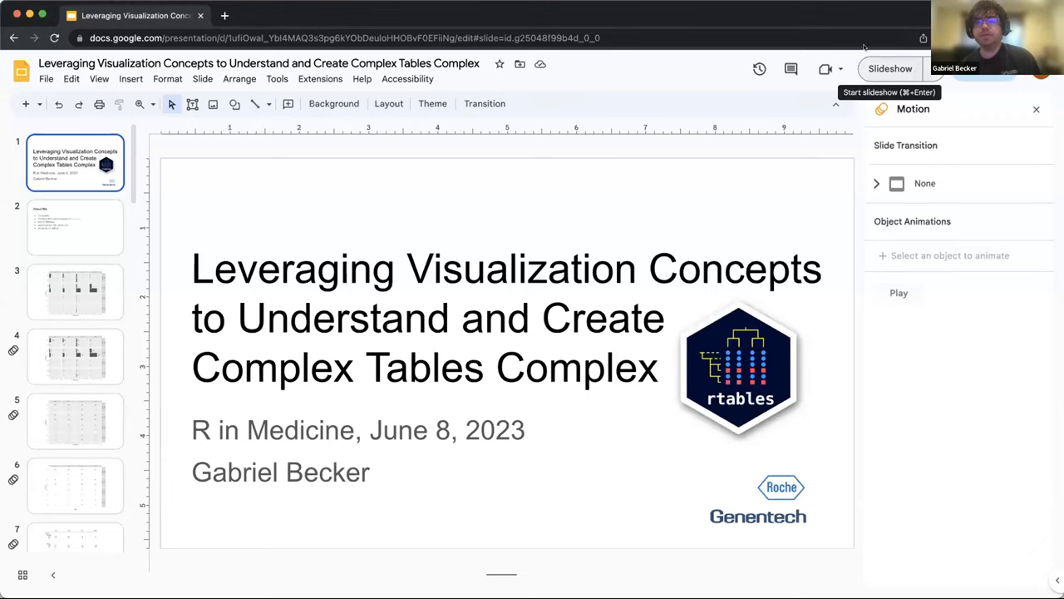
Start the rtables deck slideshow from the title slide.
click(890, 68)
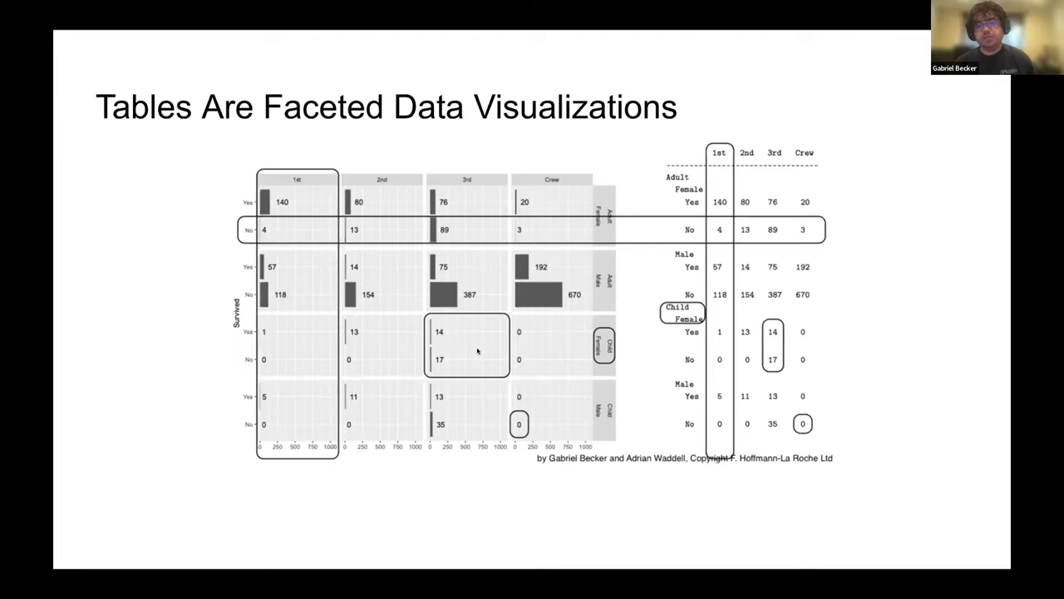
mouse_move(540, 289)
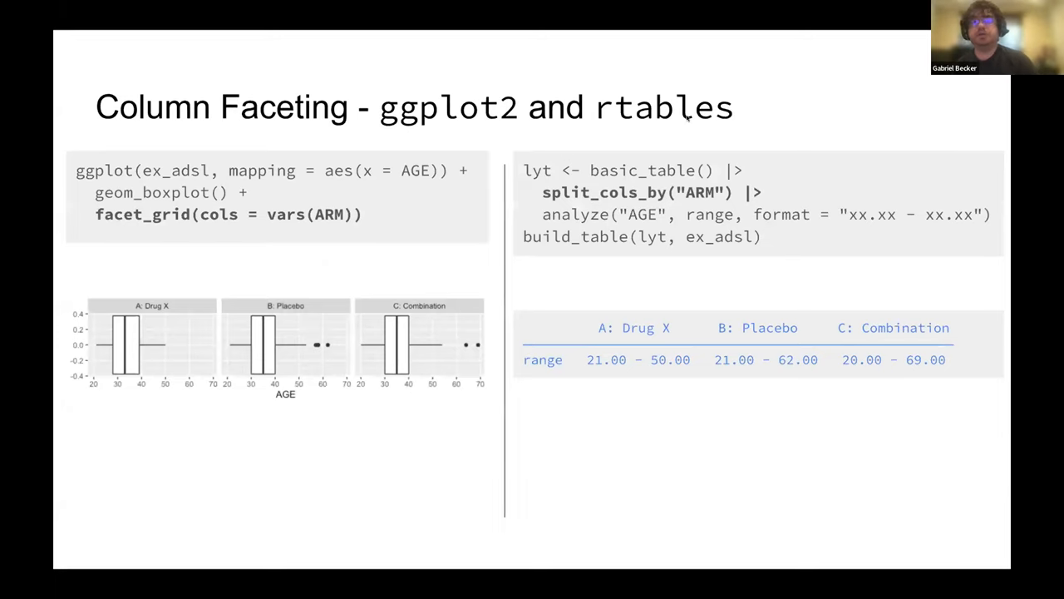
mouse_move(457, 244)
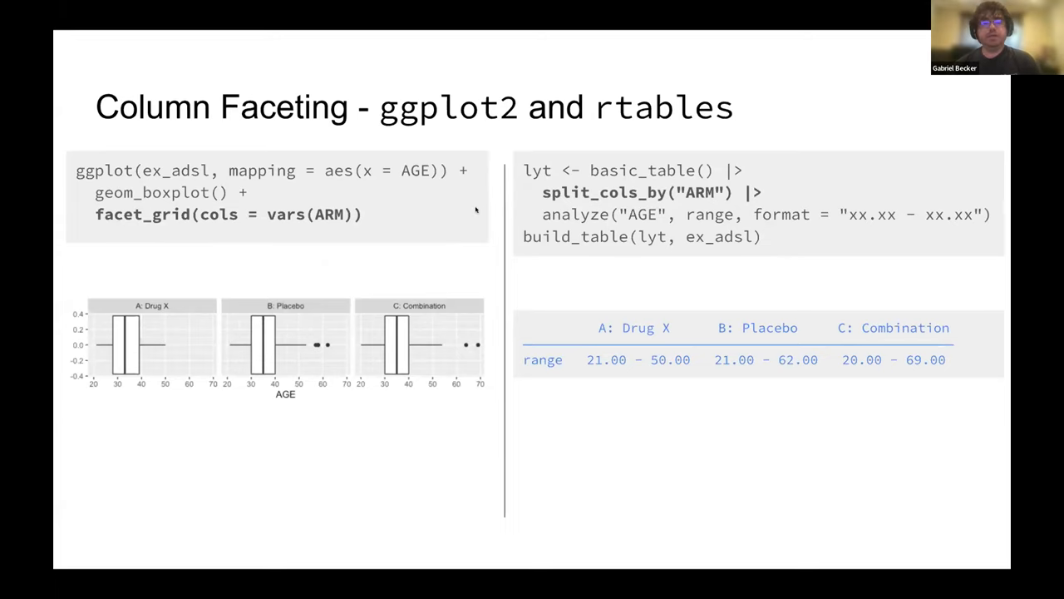
mouse_move(468, 335)
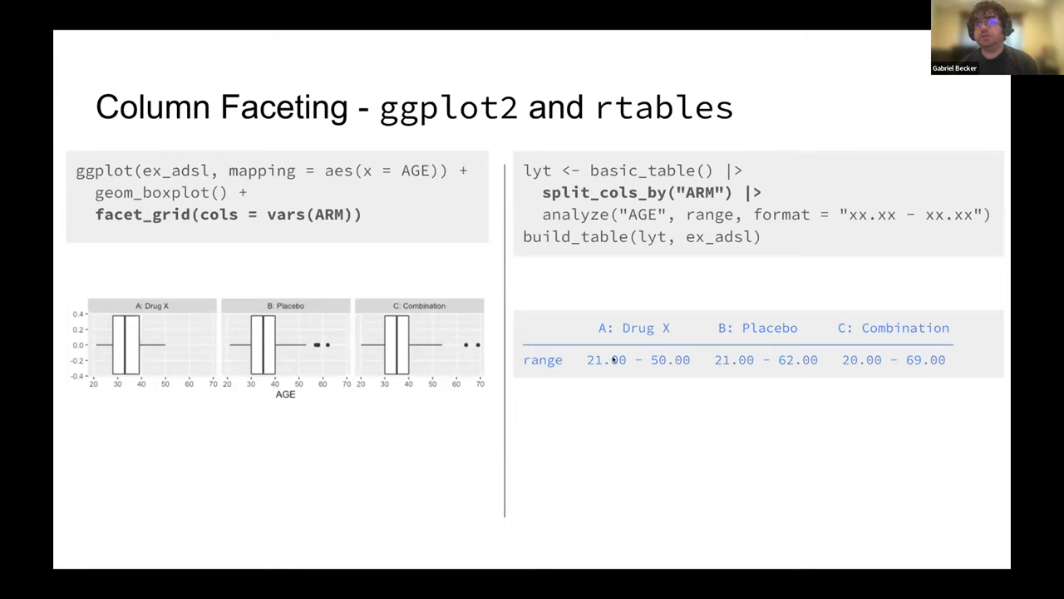
mouse_move(605, 429)
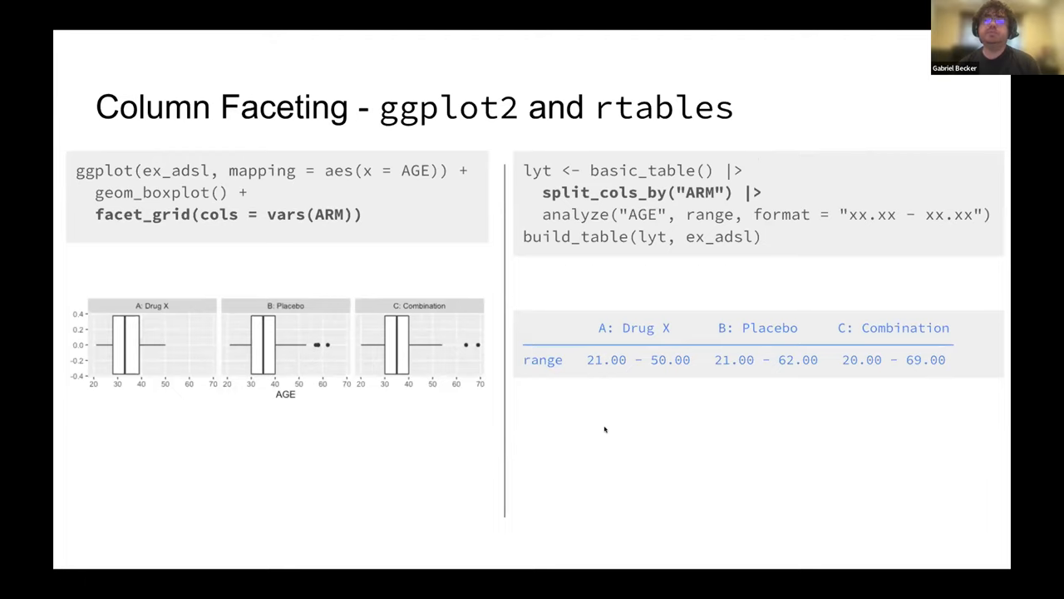
mouse_move(694, 423)
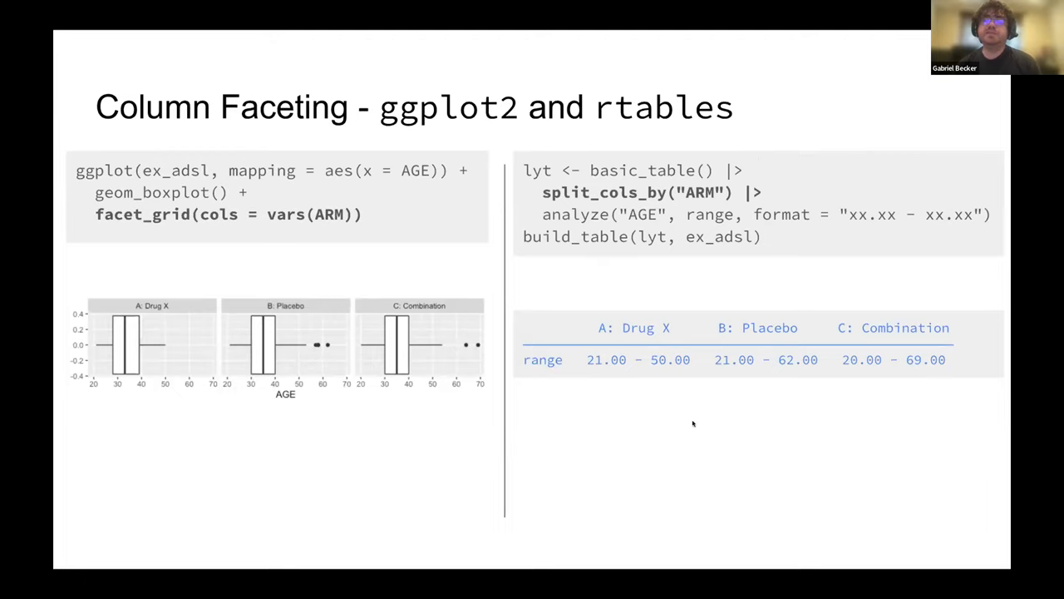
mouse_move(685, 419)
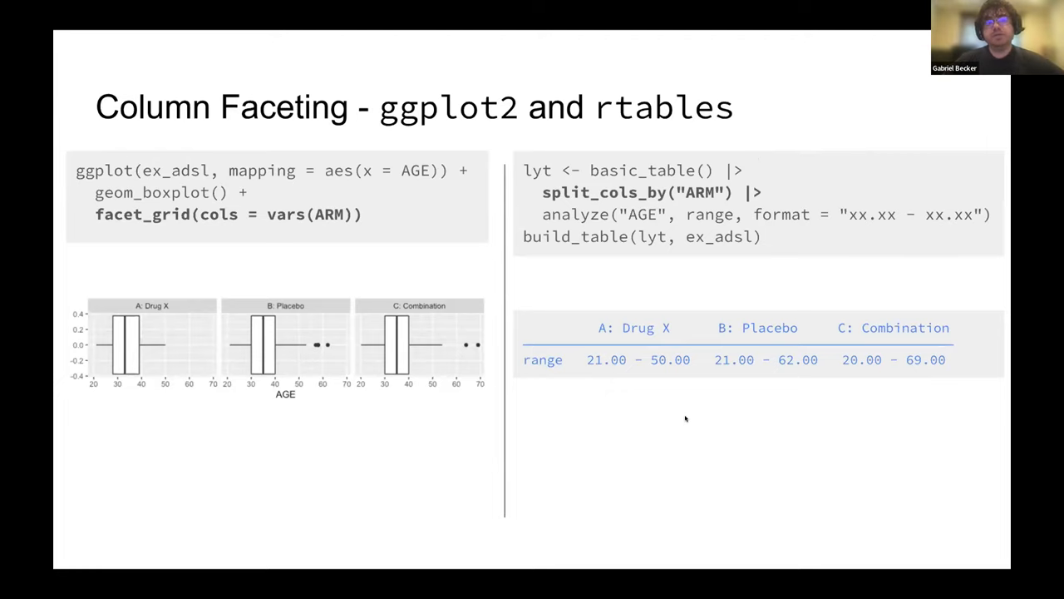
mouse_move(915, 151)
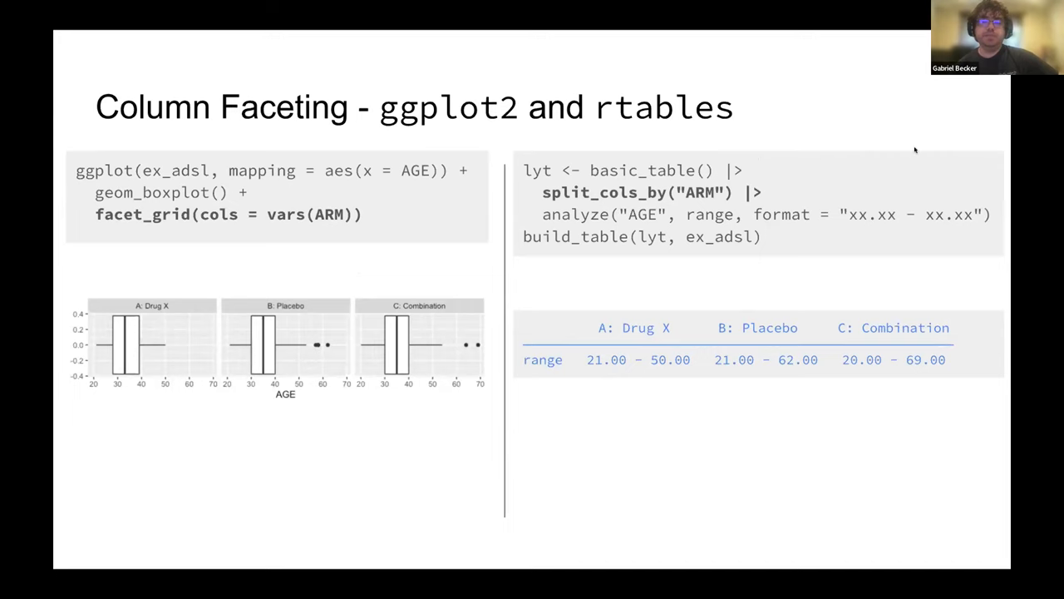
mouse_move(817, 410)
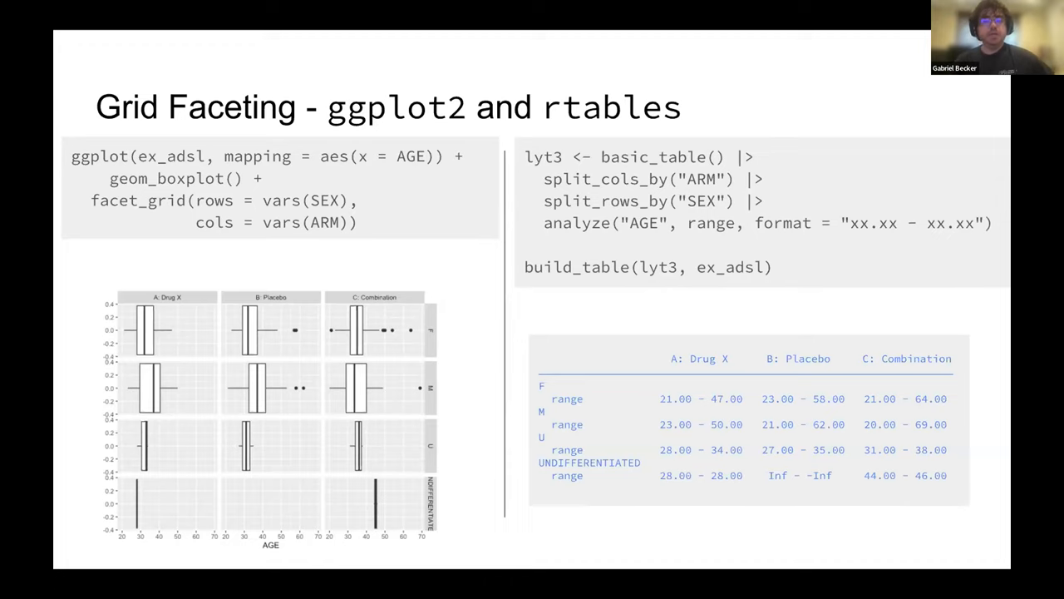
mouse_move(909, 139)
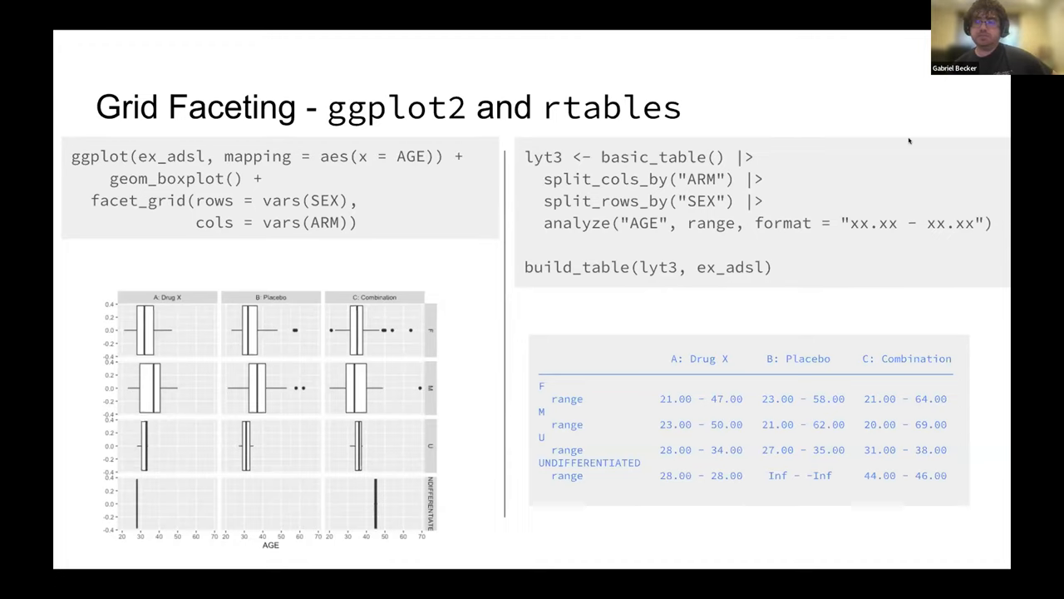
mouse_move(862, 152)
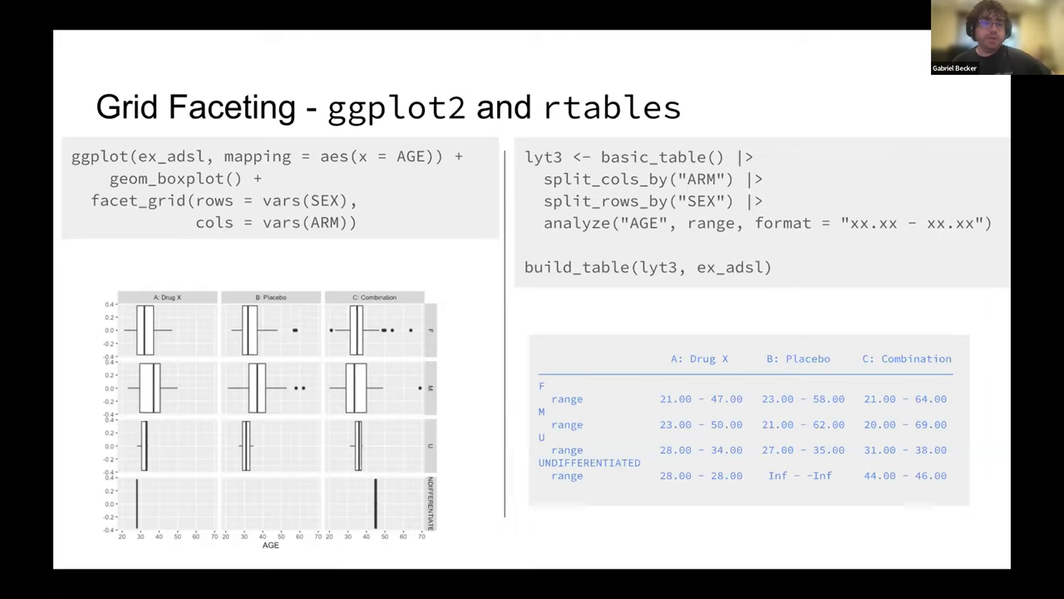
key(Right)
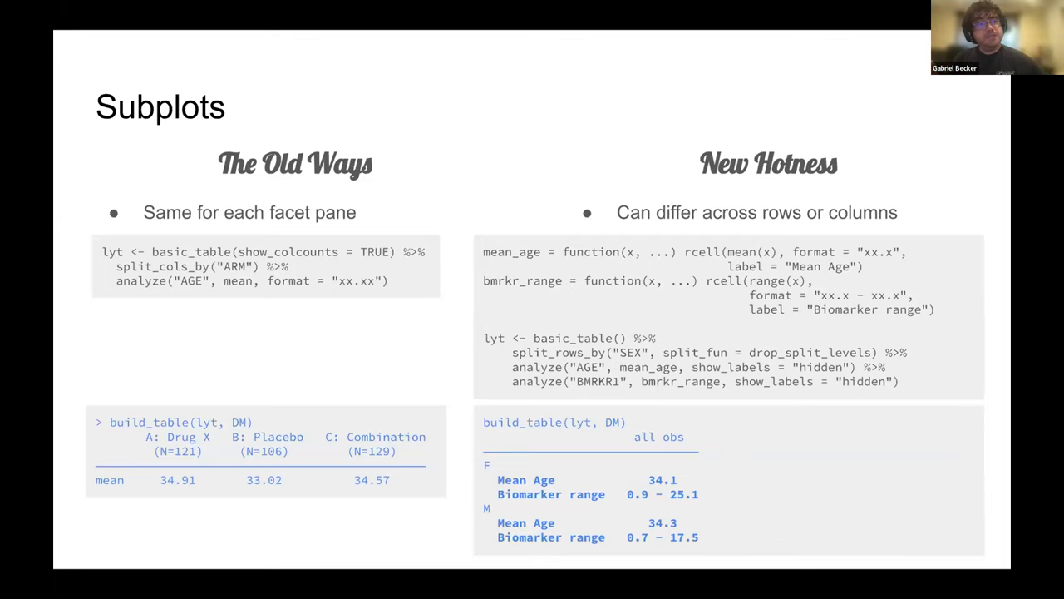